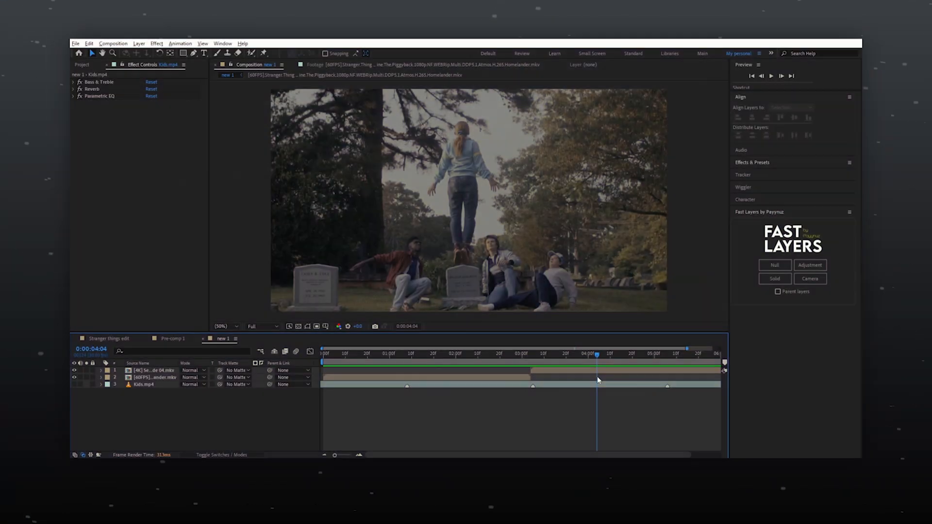
# Create an adjustment layer above the Eleven clip and return the playhead to the composition start.
pyautogui.click(510, 355)
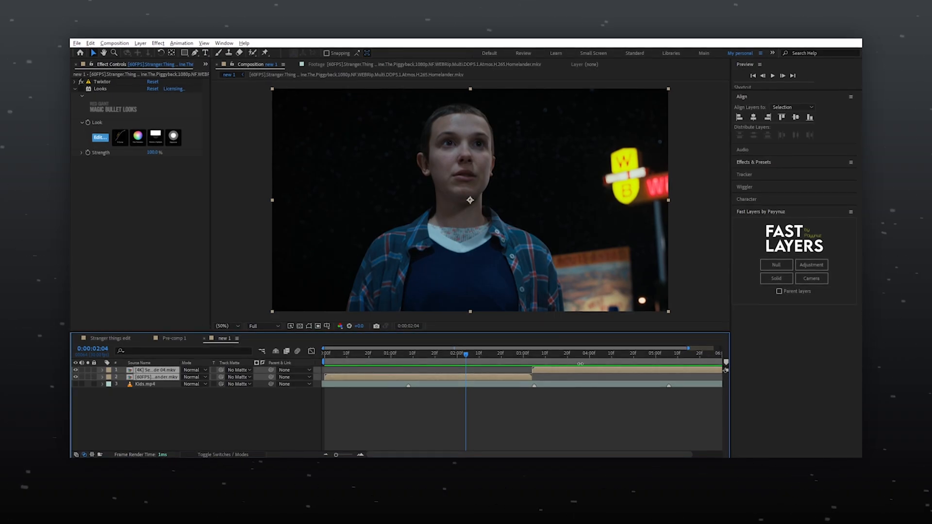
pyautogui.click(811, 265)
pyautogui.write('cc')
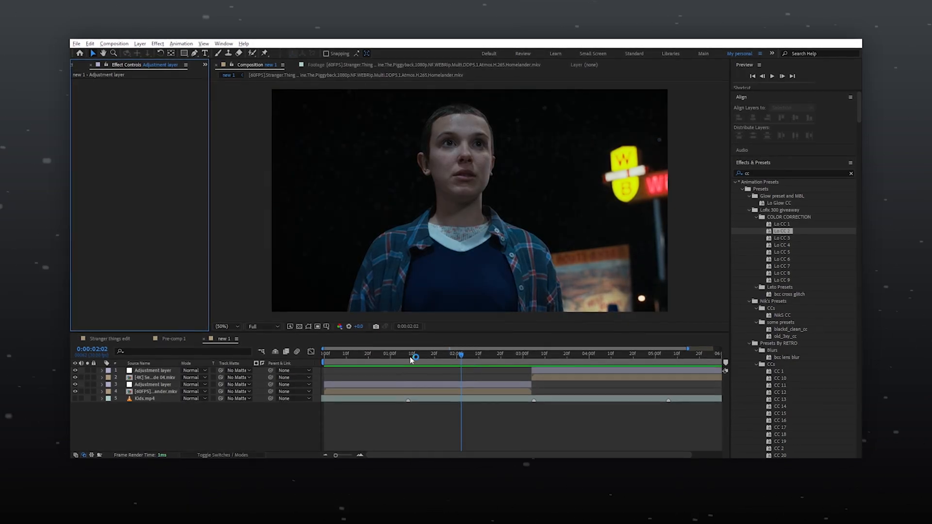
pyautogui.click(357, 355)
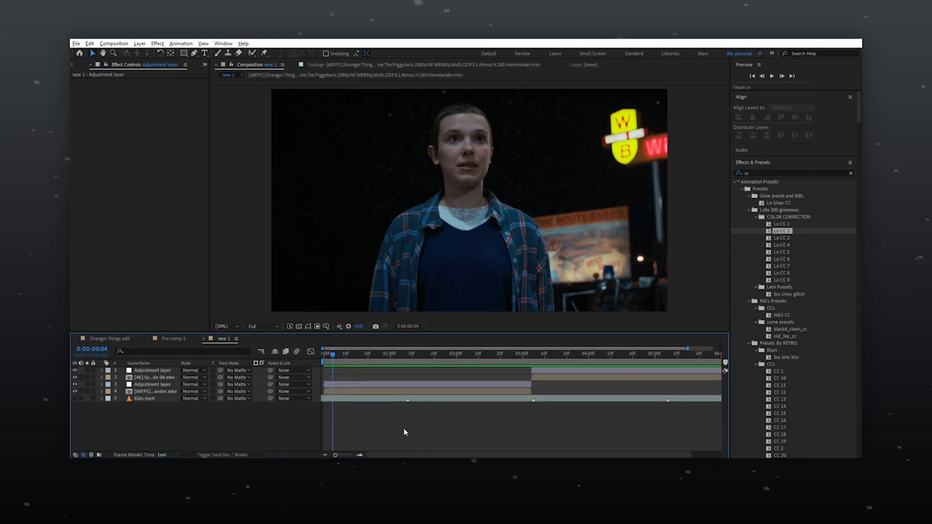
pyautogui.click(151, 384)
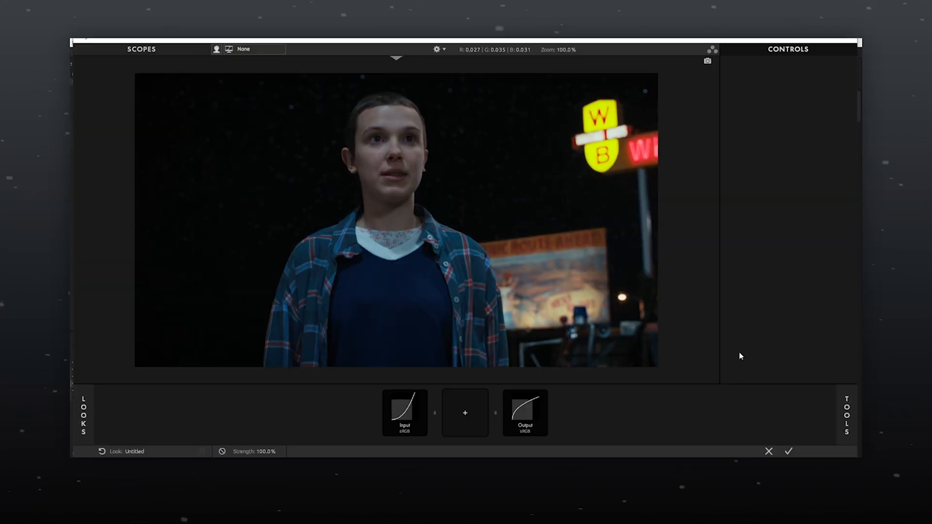
# Build the grade chain with Exposure, Shadows/Highlights and Hue/Saturation tools, lifting Shadows to +1.00.
pyautogui.click(464, 412)
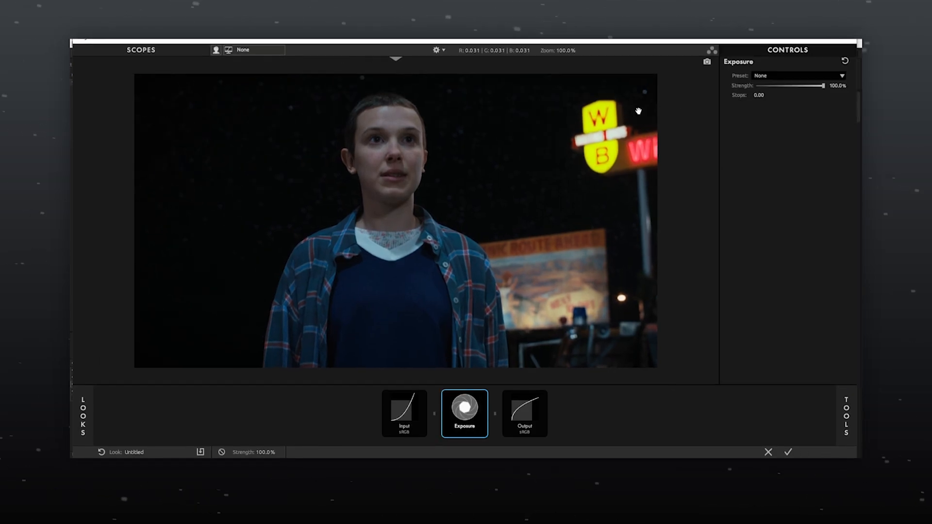
pyautogui.click(846, 417)
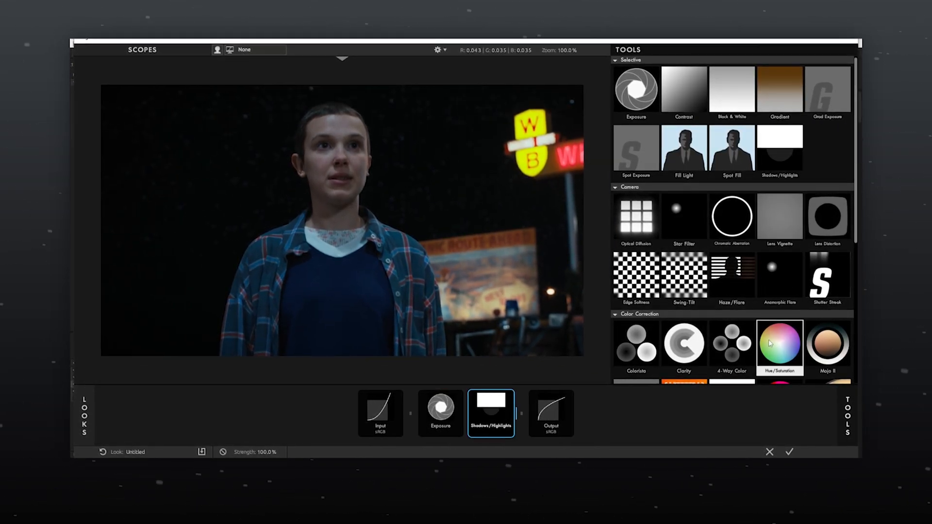
pyautogui.click(779, 348)
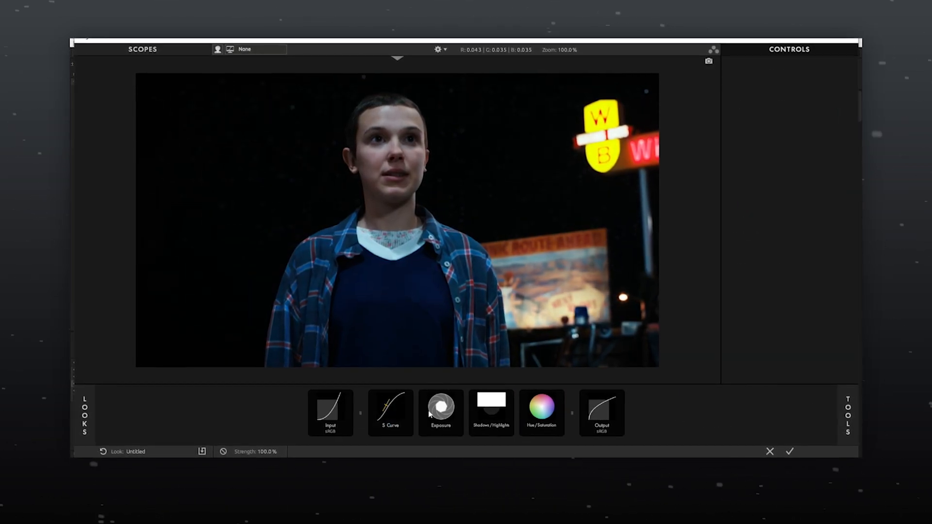
pyautogui.click(440, 412)
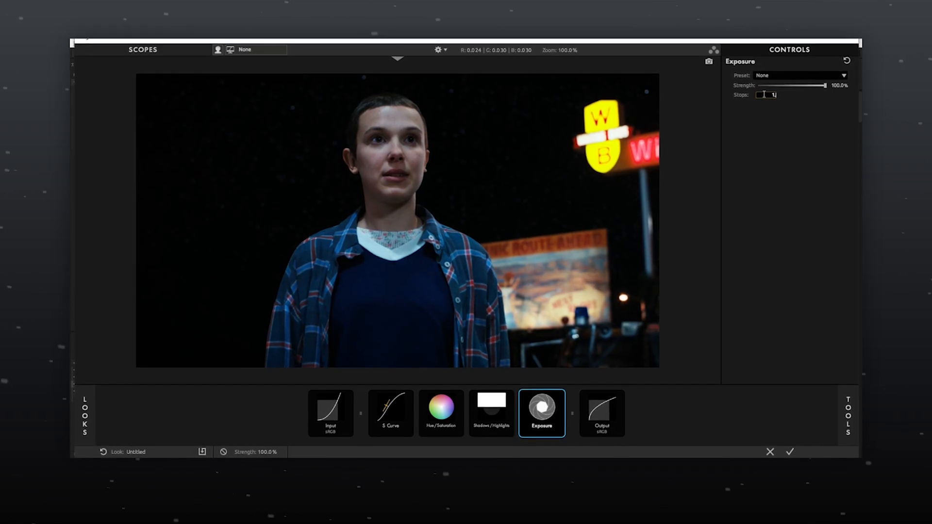
pyautogui.click(491, 414)
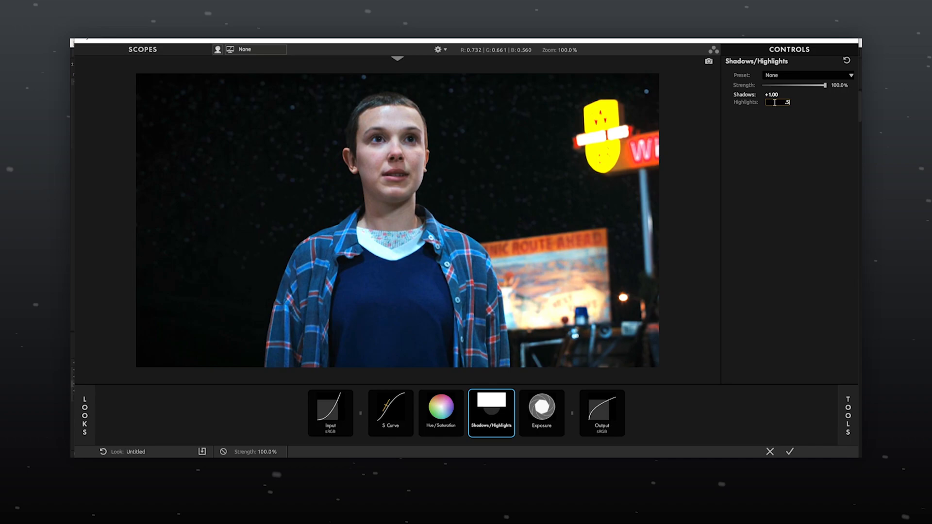
# Raise the Hue/Saturation tool's Saturation amount to 130.
pyautogui.click(440, 413)
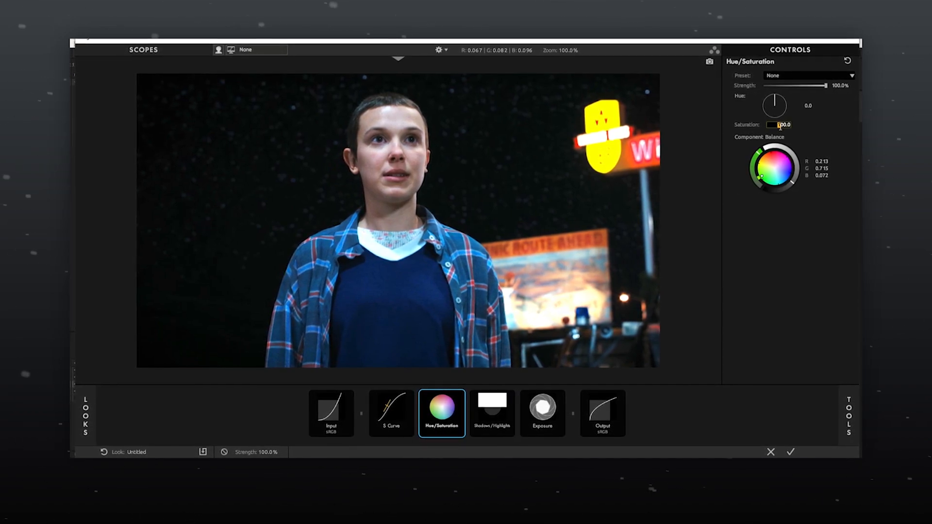
pyautogui.write('130')
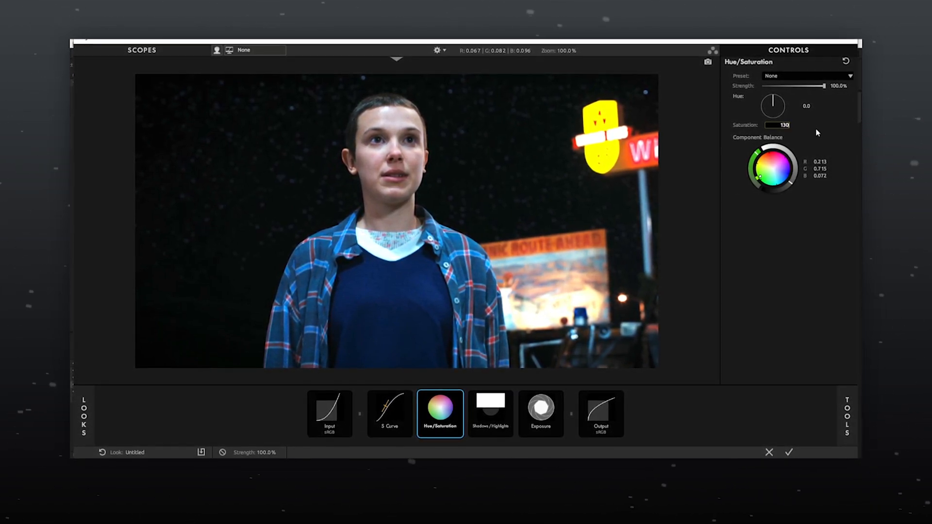
pyautogui.click(390, 414)
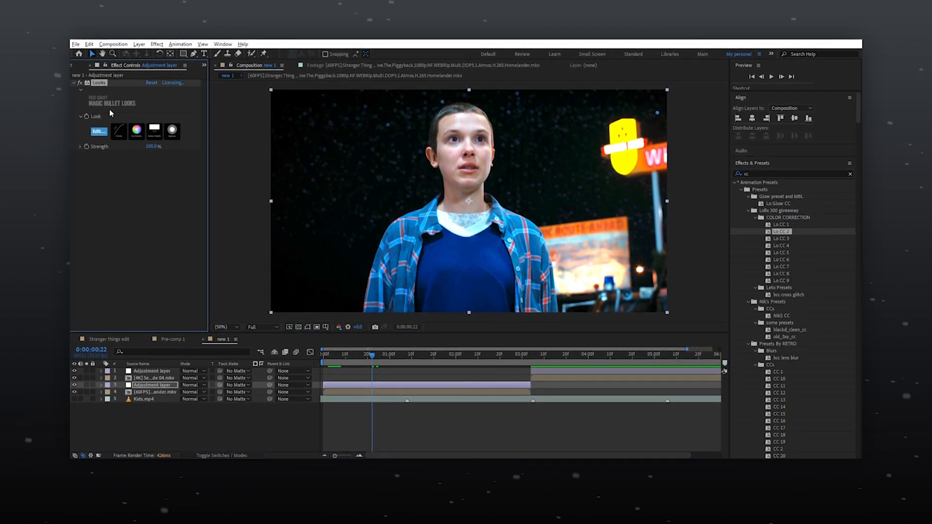
# Move the playhead forward into the graveyard levitation clip's section of the timeline.
pyautogui.click(575, 353)
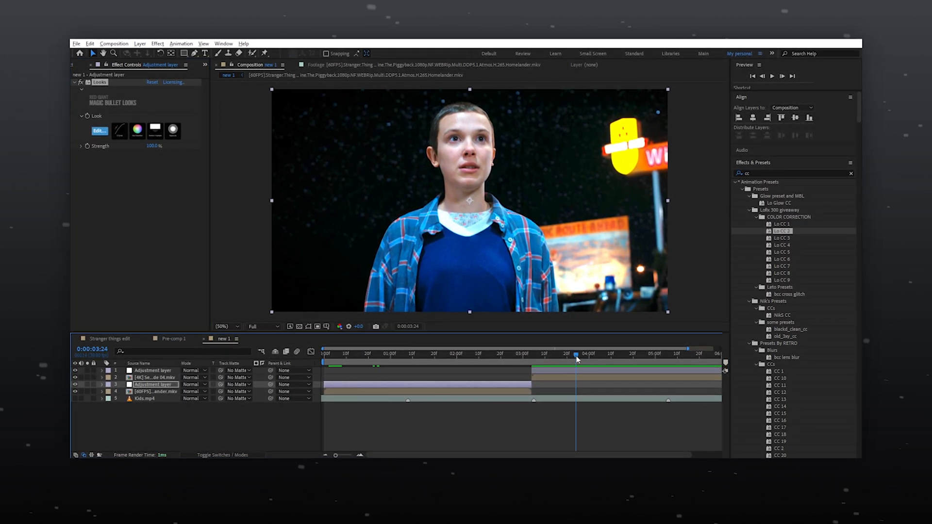
pyautogui.click(610, 353)
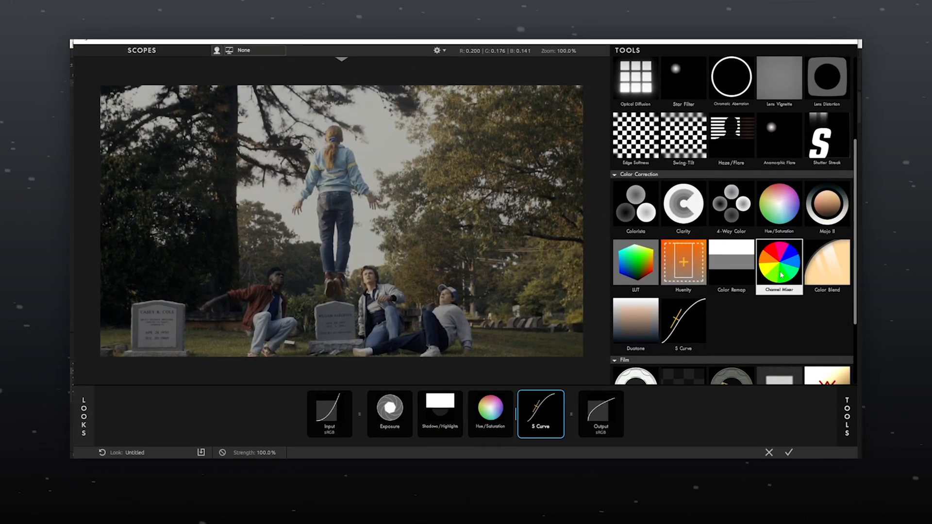
# Add a Channel Mixer, disable the S Curve, set Shadows +1.00 and push Red/Green mix greener.
pyautogui.click(439, 414)
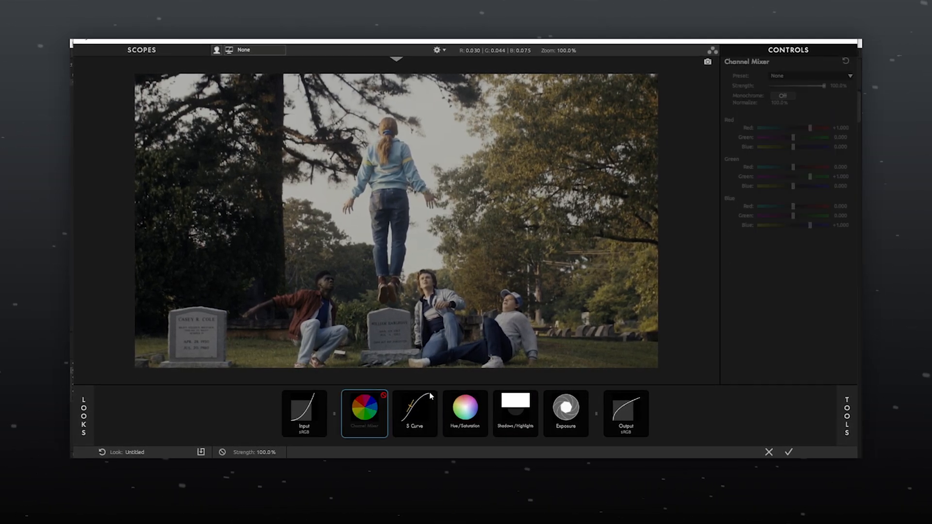
pyautogui.click(565, 414)
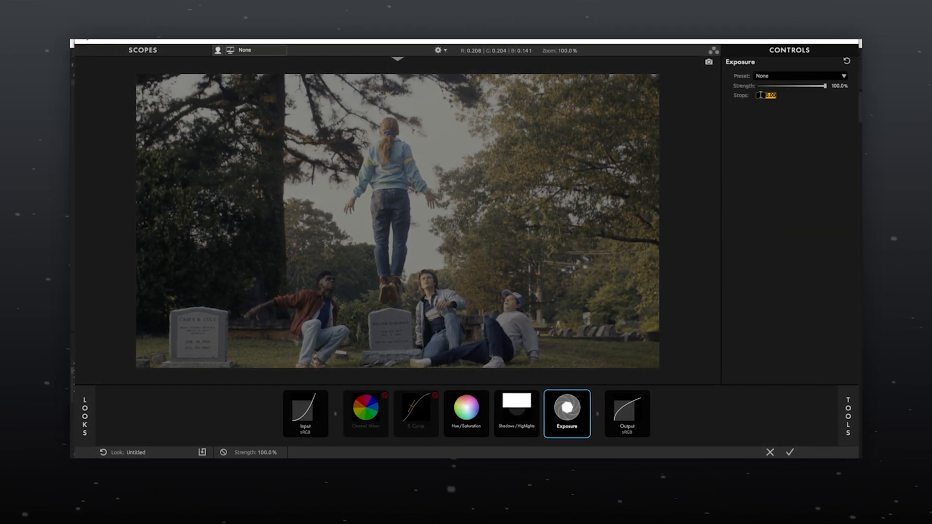
pyautogui.click(515, 413)
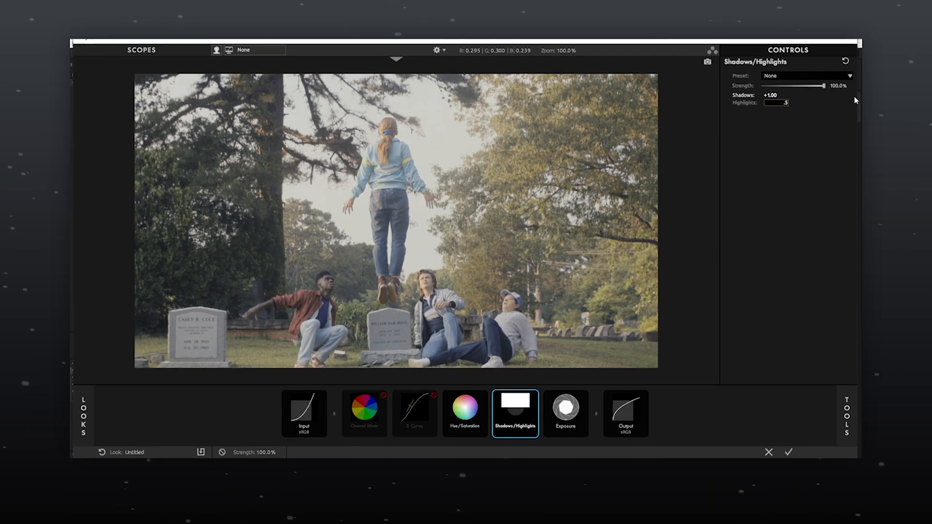
pyautogui.click(465, 414)
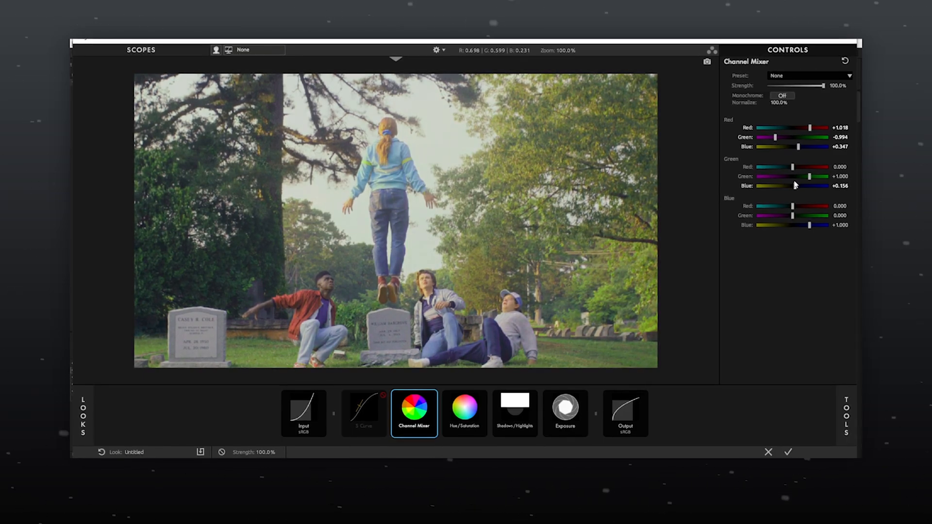
pyautogui.click(365, 412)
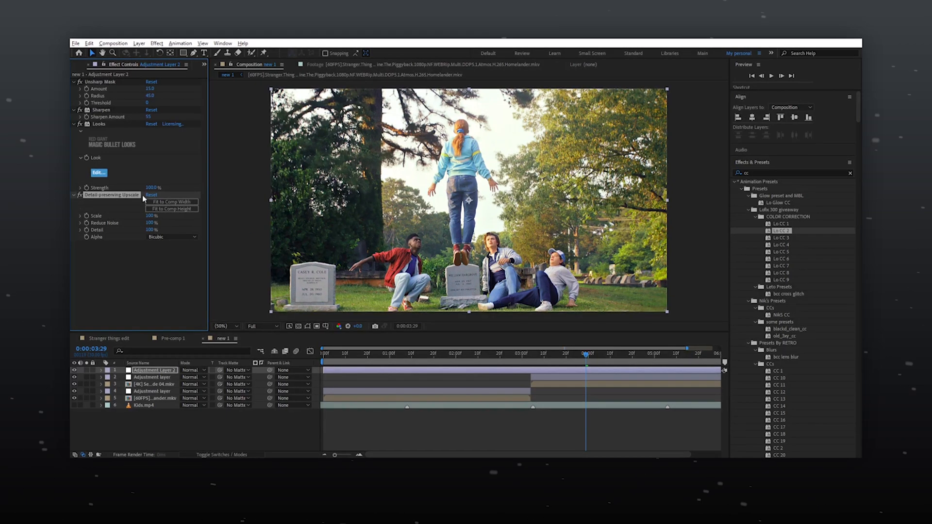
# Launch the Looks grading interface for Adjustment Layer 2 over the graveyard shot.
pyautogui.click(98, 173)
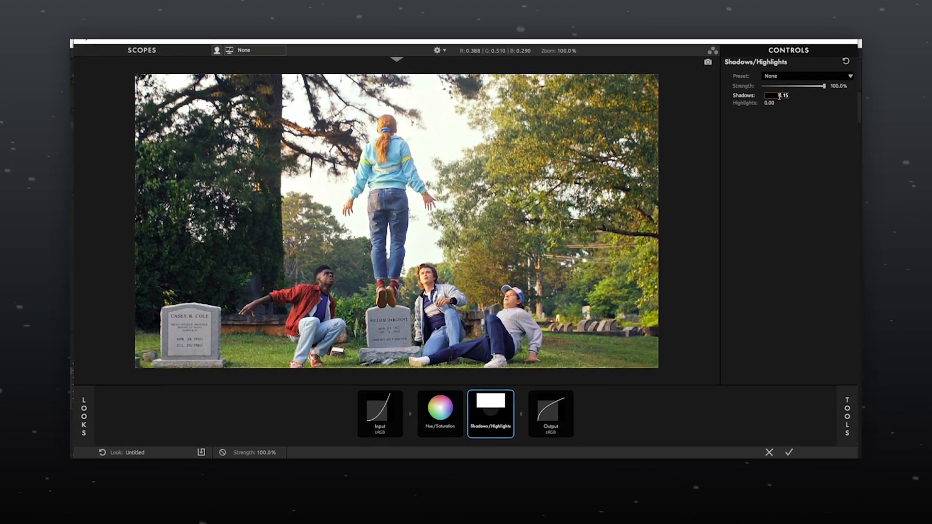
# Add Hue/Saturation and a small Shadows lift to the second layer's grade and apply it.
pyautogui.click(438, 413)
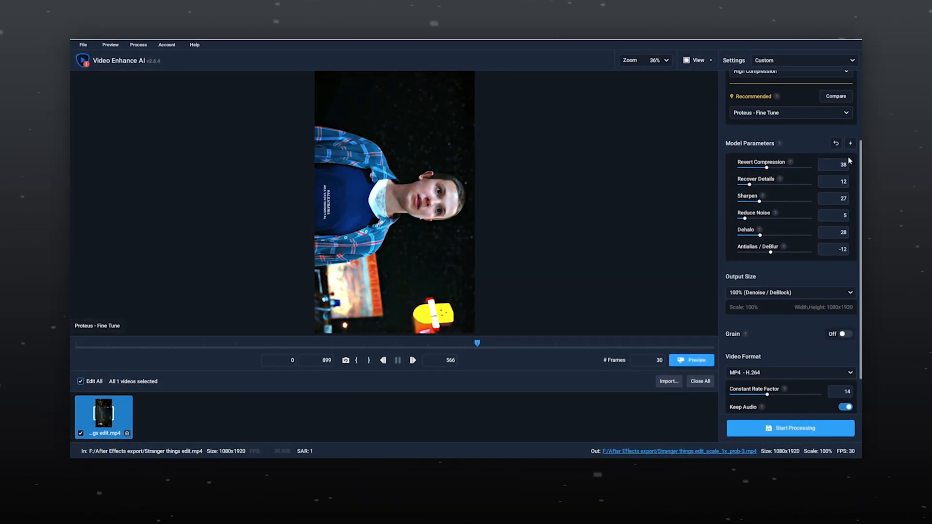
# Set Proteus values (Compression 100, Details 85, Sharpen 30, Noise 90, Dehalo 15, Deblur 100) and 200% output size.
pyautogui.tripleClick(833, 164)
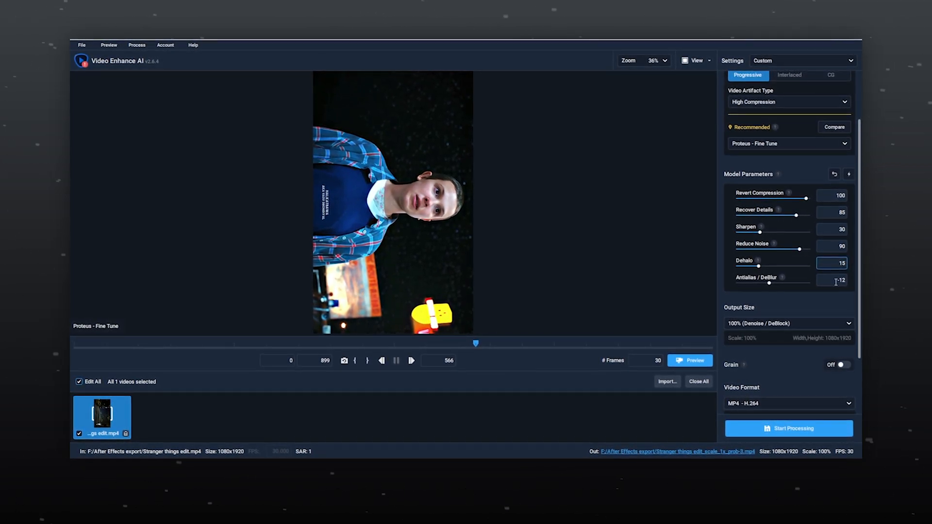
pyautogui.click(689, 360)
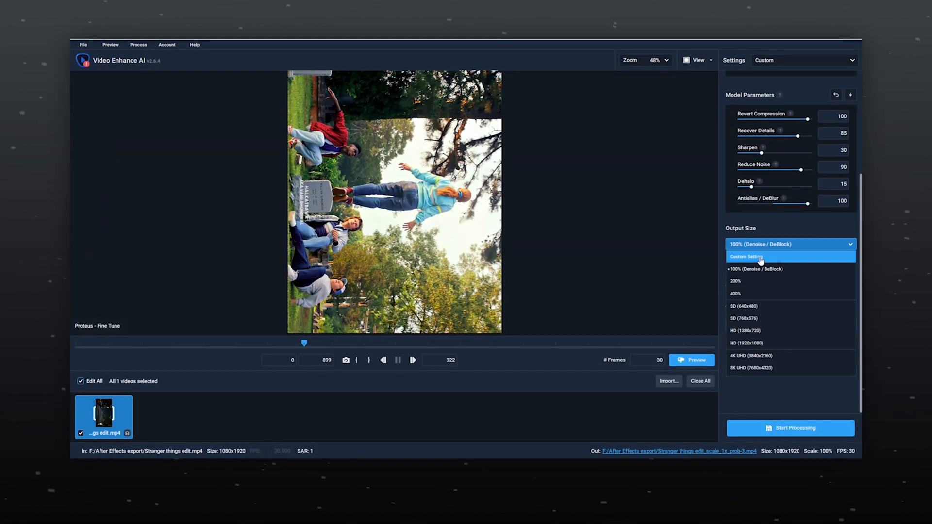
pyautogui.click(736, 280)
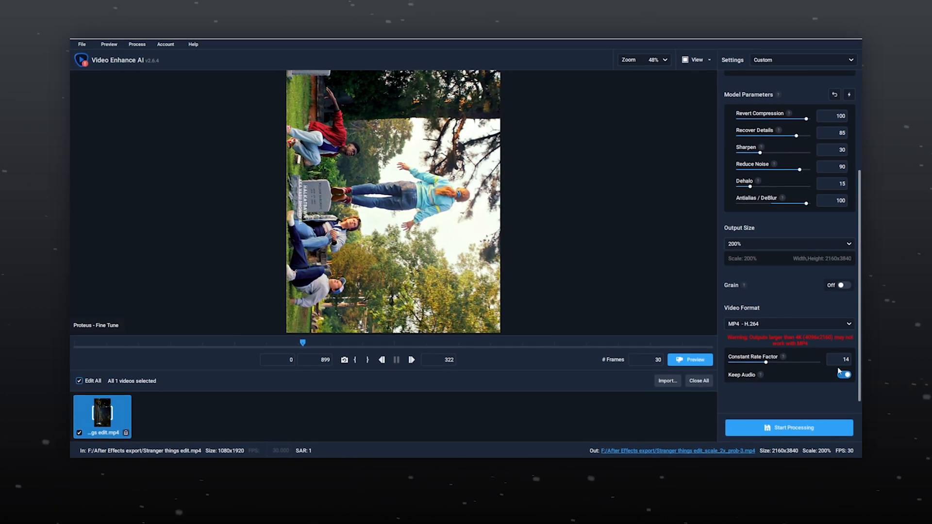